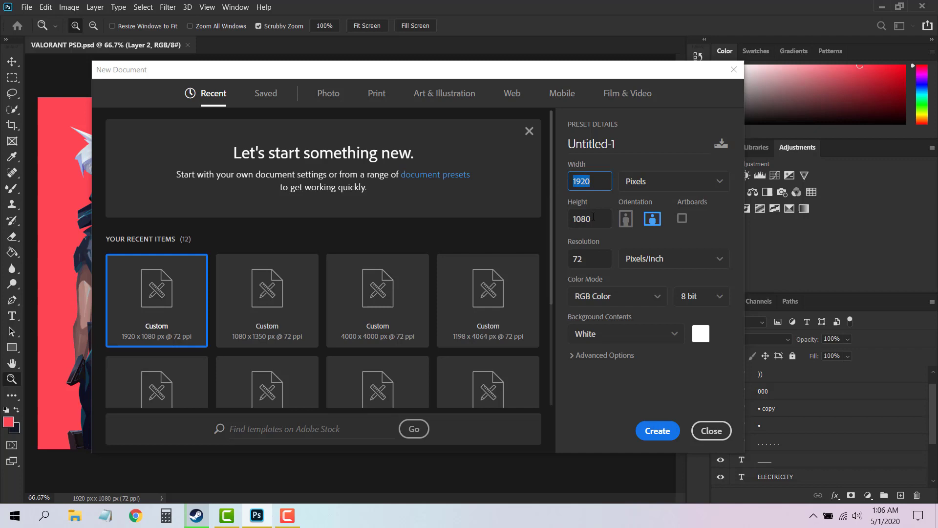
Create a blank white 1920×1080 px document.
{"action": "left_click", "coordinate": [656, 430]}
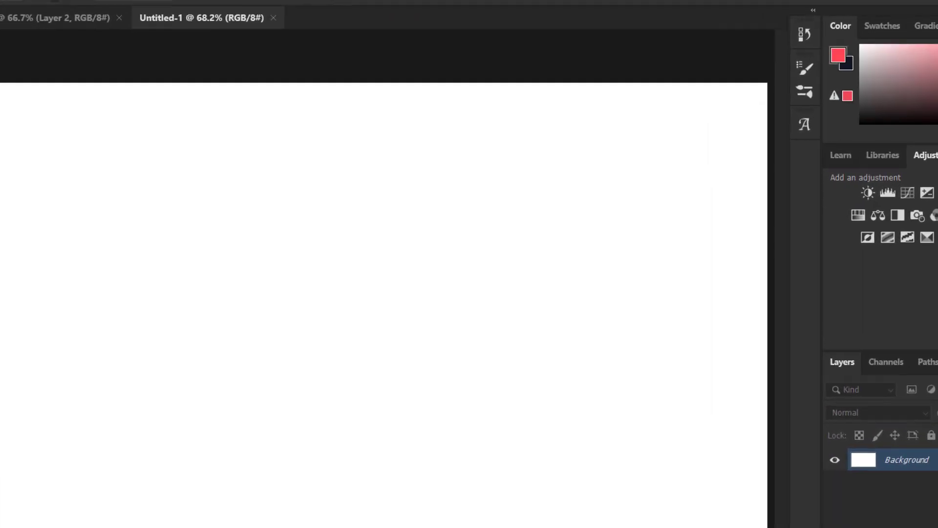
Set the foreground to red and fill the Background layer with it.
{"action": "left_click", "coordinate": [843, 58]}
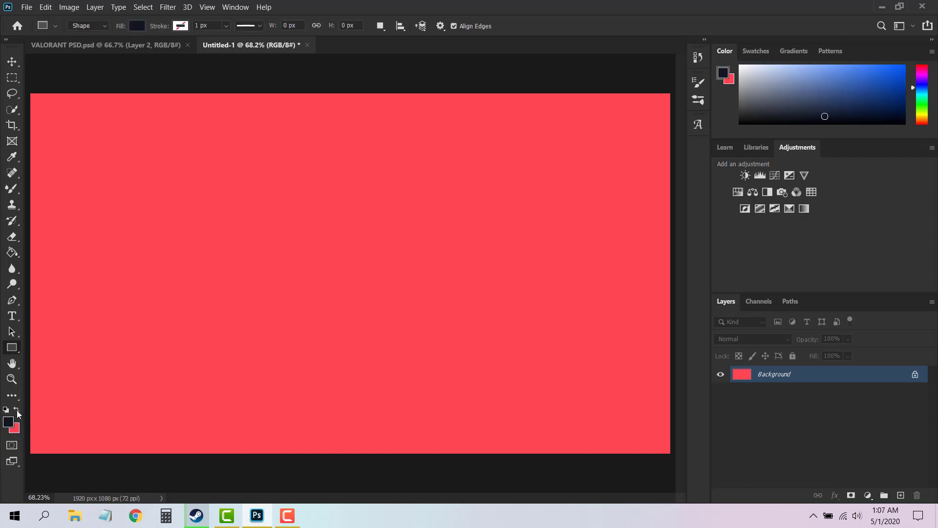
Draw a large rectangle and fill it with dark navy #111723.
{"action": "left_click_drag", "start_coordinate": [54, 123], "coordinate": [608, 417]}
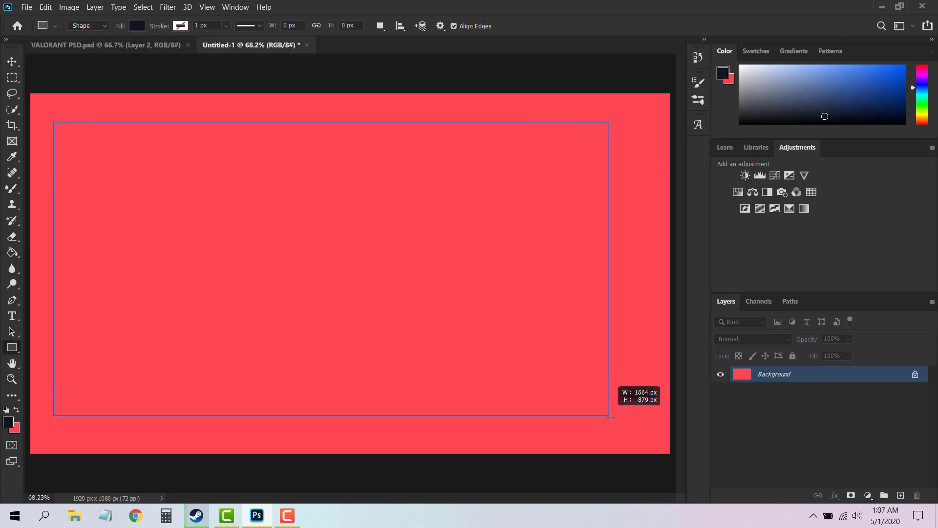
{"action": "left_click_drag", "start_coordinate": [54, 123], "coordinate": [610, 416]}
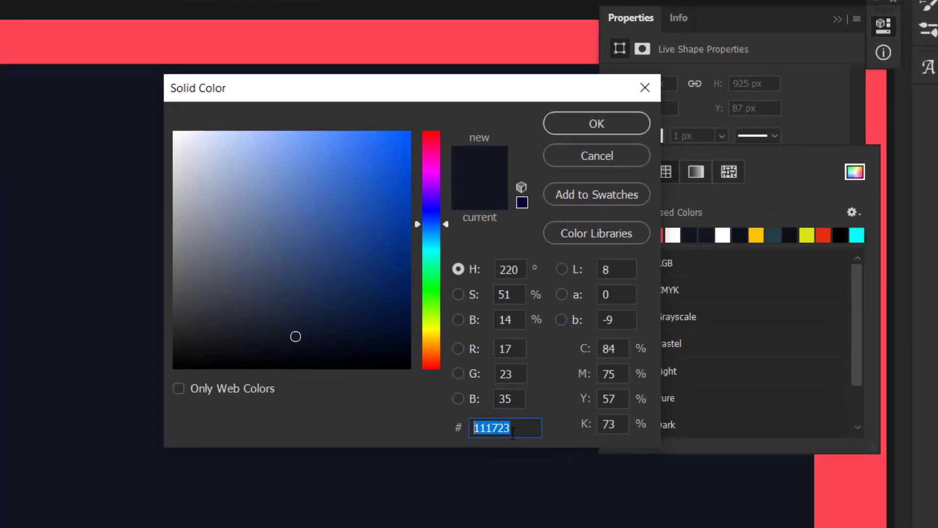
{"action": "left_click", "coordinate": [595, 123]}
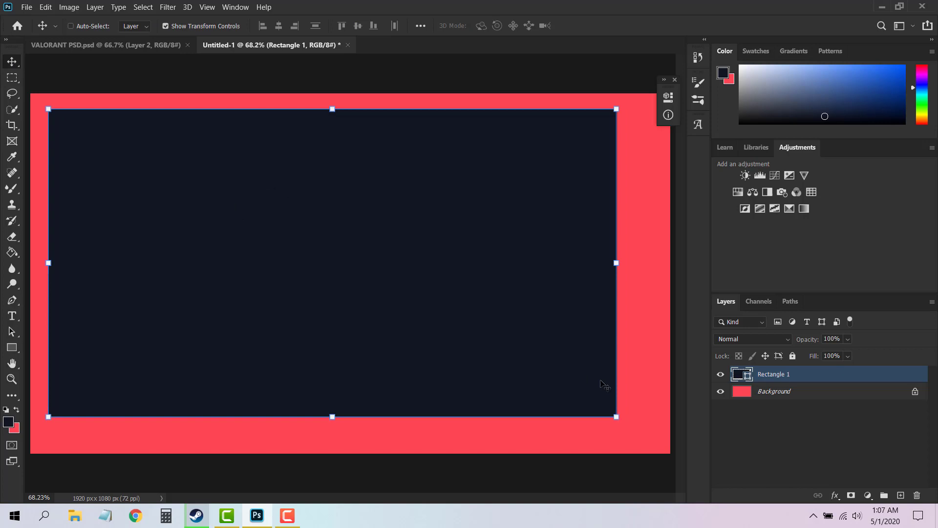
Scale up Rectangle 1 and skew its top-left corner so the left edge slants steeply.
{"action": "left_click_drag", "start_coordinate": [616, 416], "coordinate": [650, 435]}
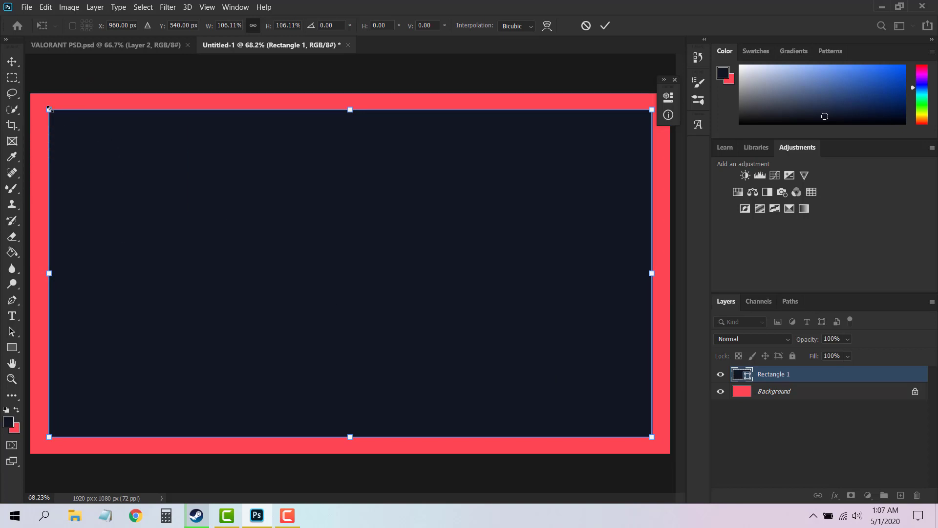
{"action": "left_click_drag", "start_coordinate": [50, 109], "coordinate": [126, 116]}
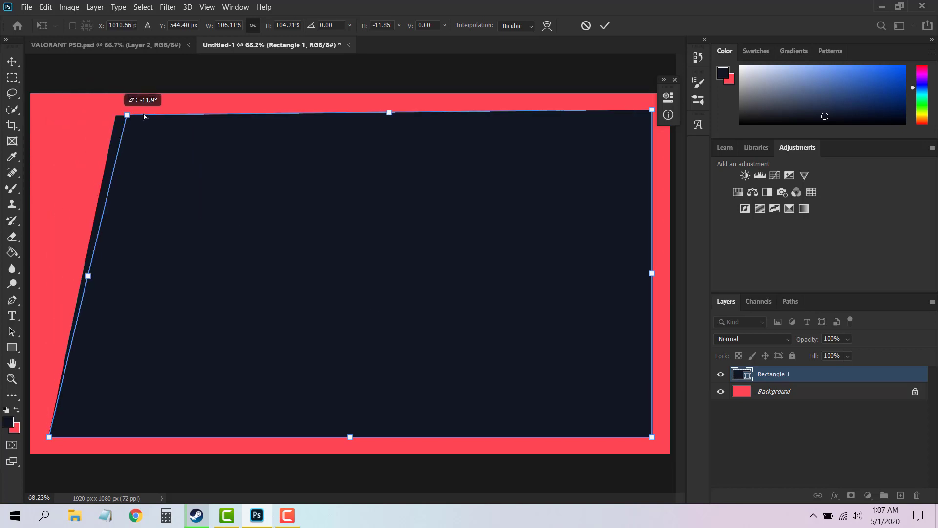
{"action": "left_click_drag", "start_coordinate": [127, 116], "coordinate": [298, 114]}
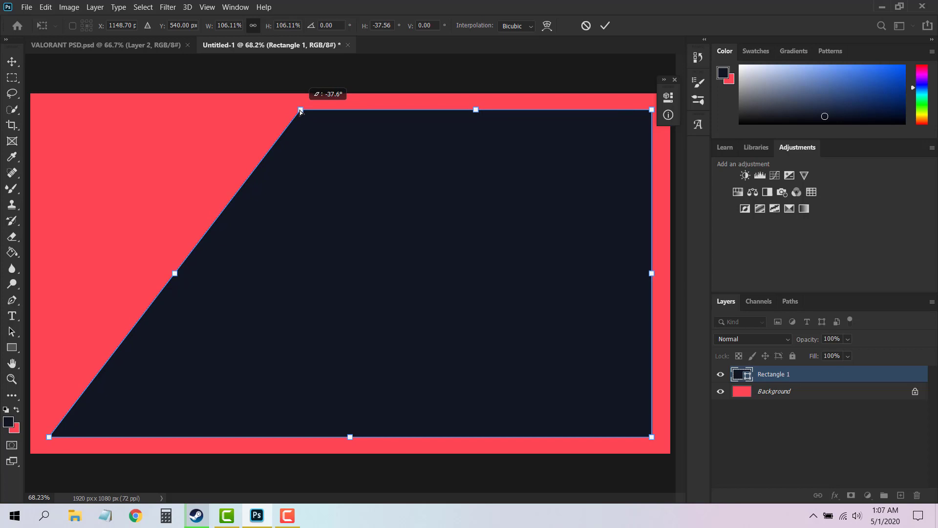
{"action": "left_click", "coordinate": [605, 25]}
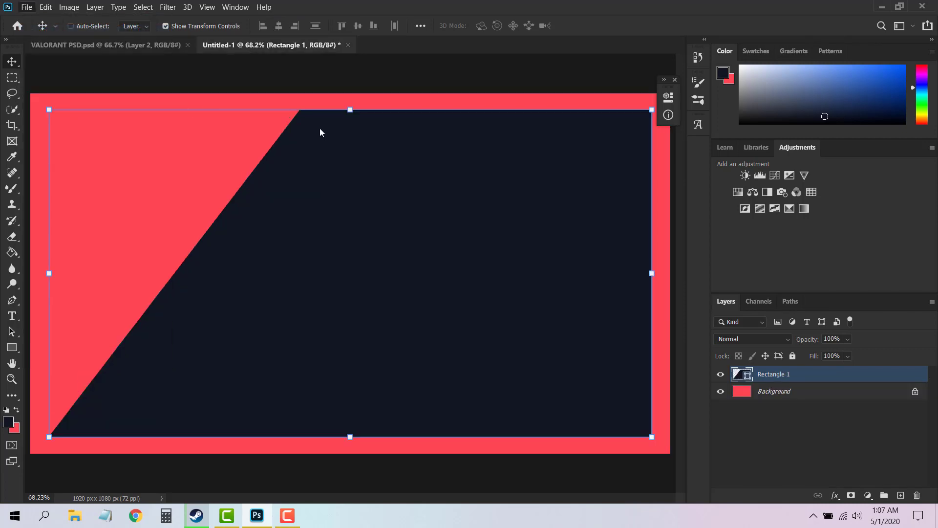
Browse into the VALORANT CHAR folder and open 0Bck7rw.png.
{"action": "left_click", "coordinate": [26, 7]}
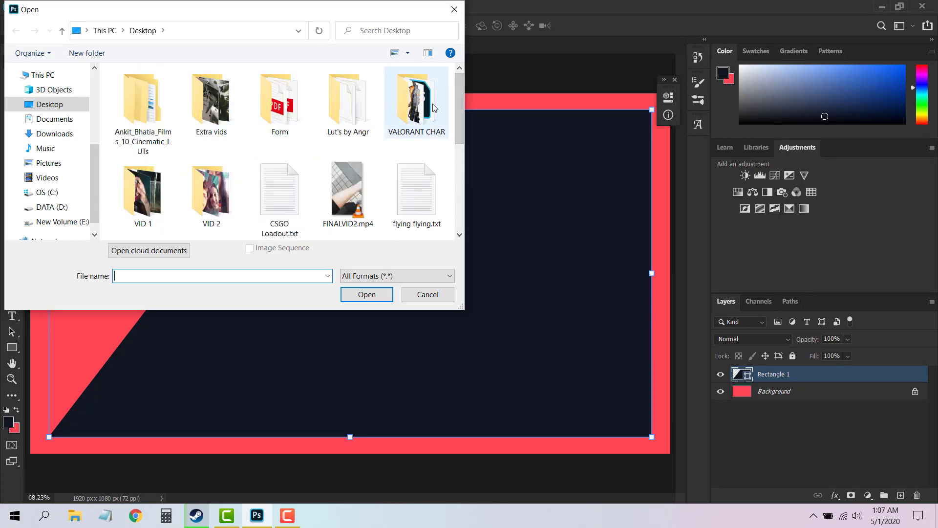
{"action": "double_click", "coordinate": [415, 96]}
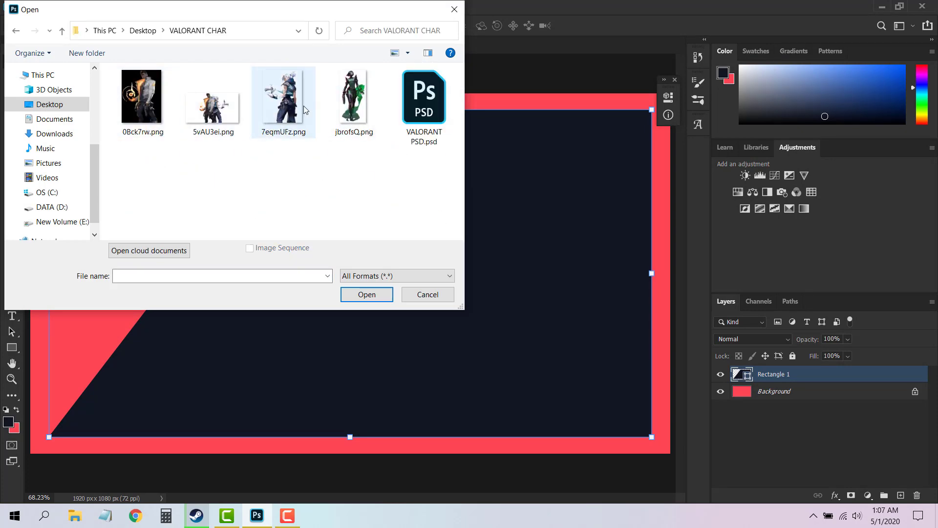
{"action": "left_click", "coordinate": [366, 293]}
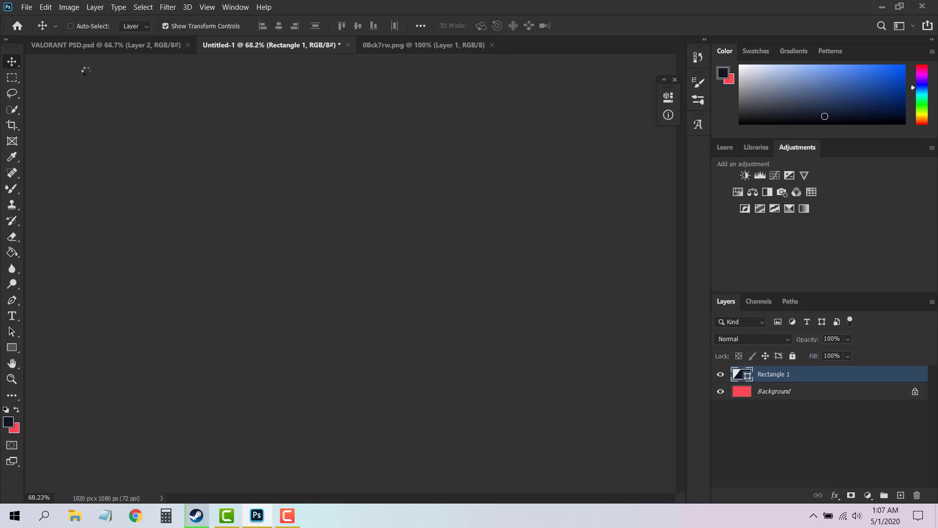
Bring the agent image into Untitled-1 and scale it to fill the left side.
{"action": "left_click", "coordinate": [421, 45]}
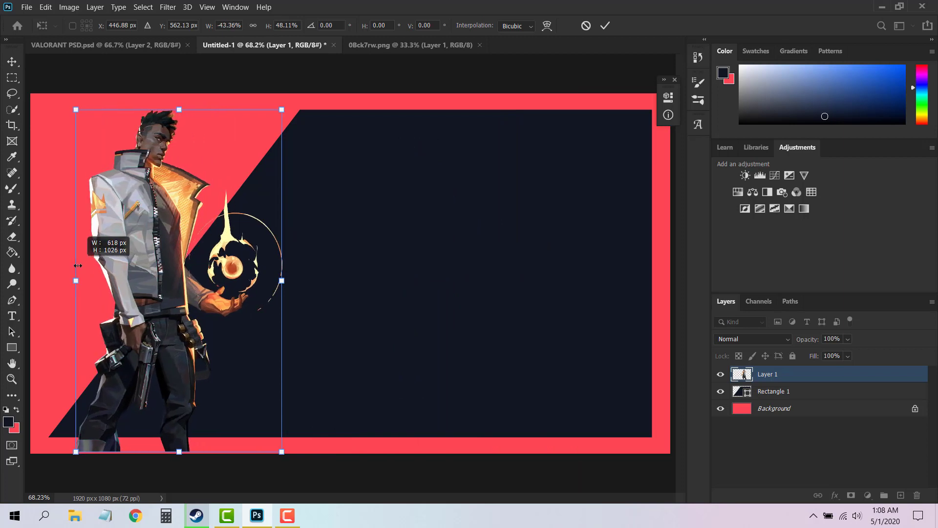
{"action": "left_click_drag", "start_coordinate": [76, 264], "coordinate": [67, 259]}
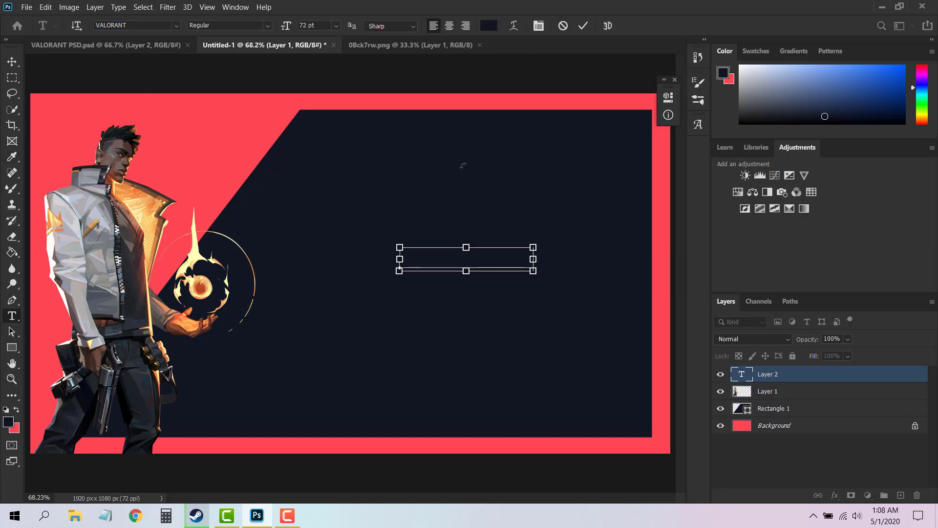
Type VALORANT in white and enlarge it across the centre of the panel.
{"action": "type", "text": "VALORANT"}
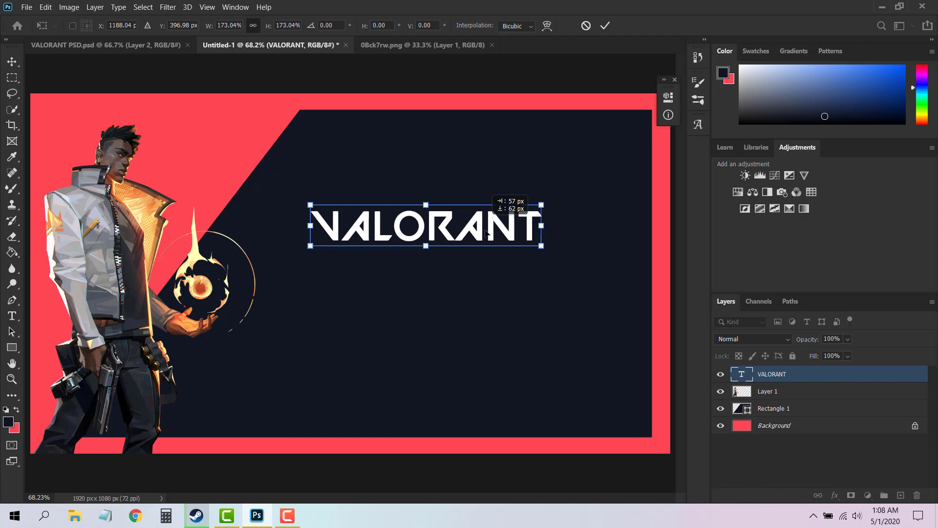
{"action": "left_click_drag", "start_coordinate": [425, 226], "coordinate": [397, 247]}
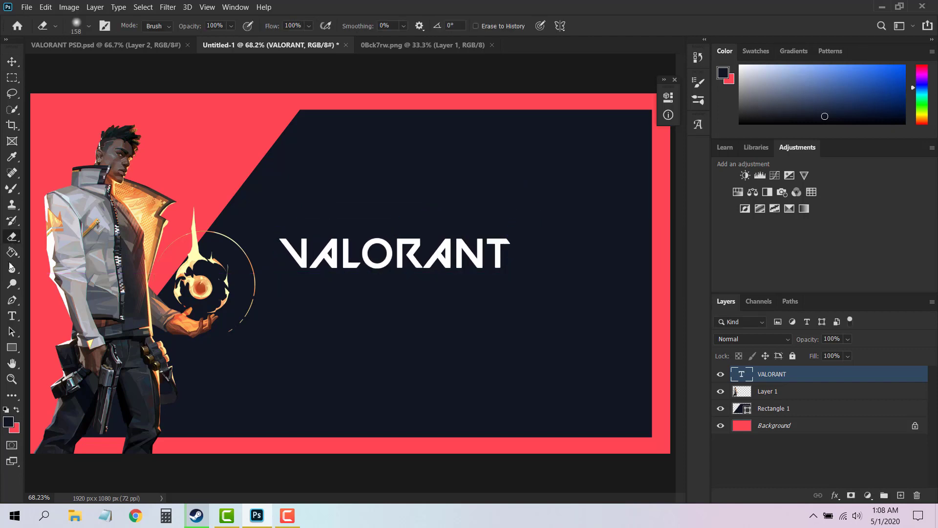
Type ELECTRICITY under the title, colour it #ff4655, and compare with the reference design.
{"action": "type", "text": "LOREM IPSUM"}
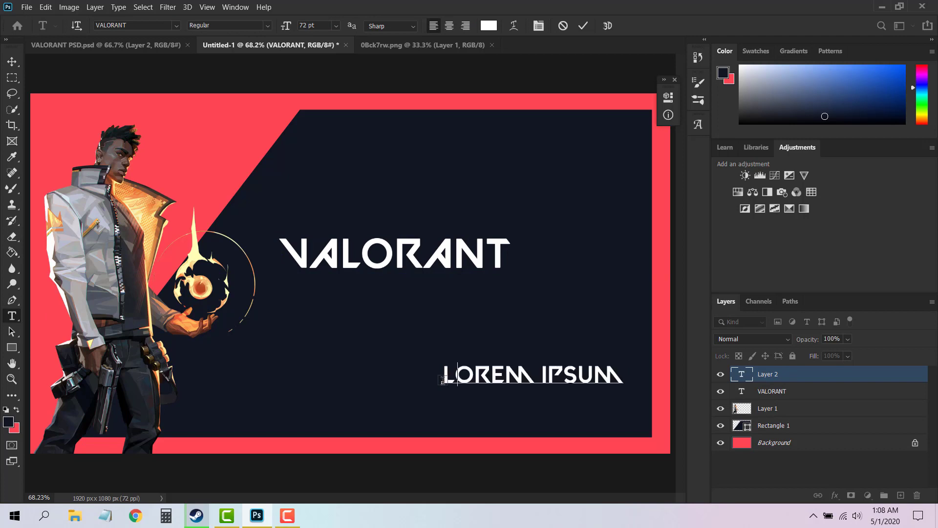
{"action": "type", "text": "ELECTRICIY"}
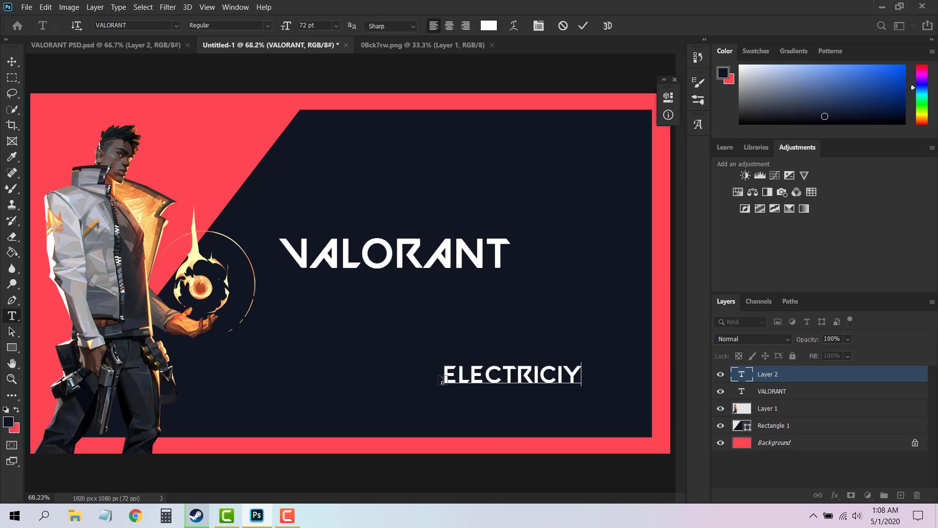
{"action": "type", "text": "ELECTRICITY"}
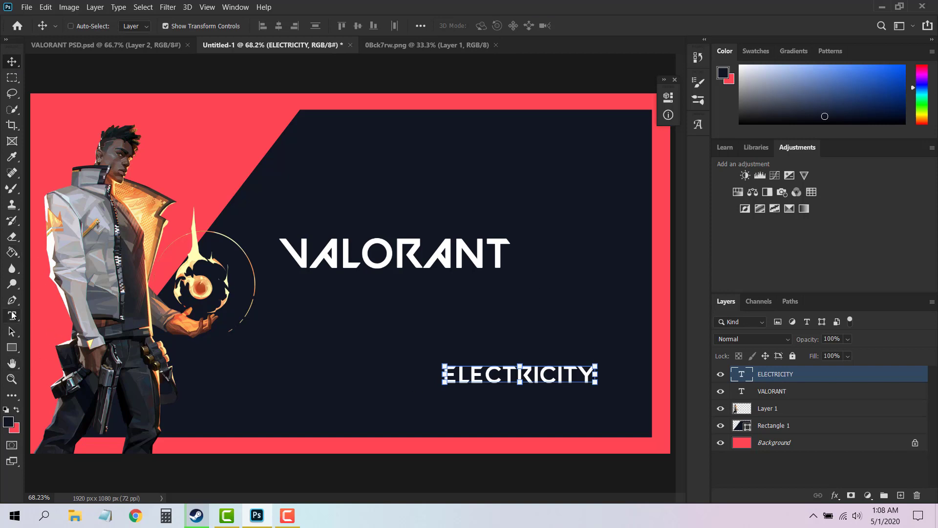
{"action": "left_click", "coordinate": [489, 26]}
{"action": "type", "text": "ff465"}
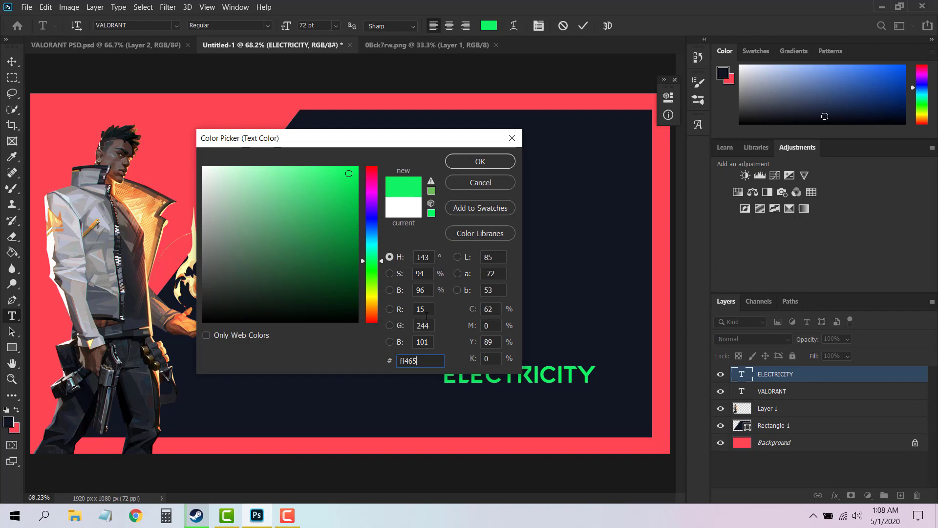
{"action": "left_click", "coordinate": [479, 161]}
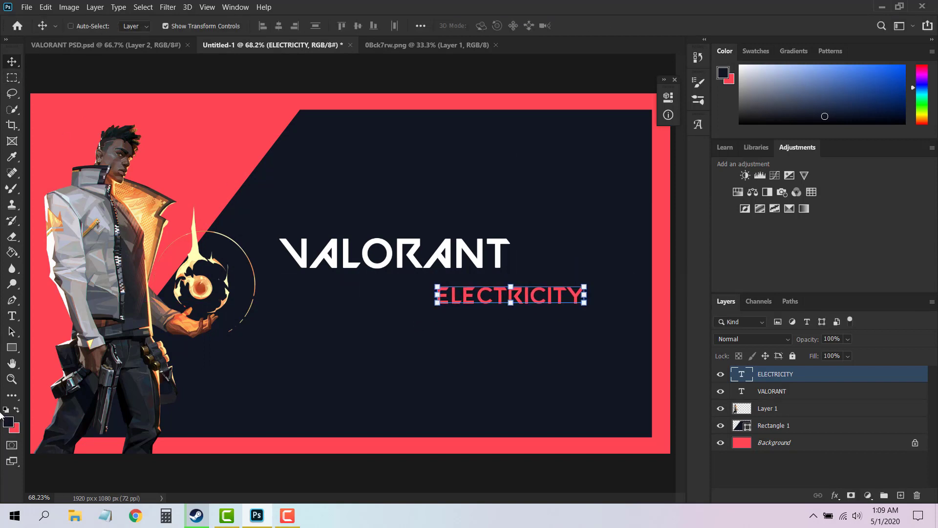
{"action": "left_click", "coordinate": [107, 44]}
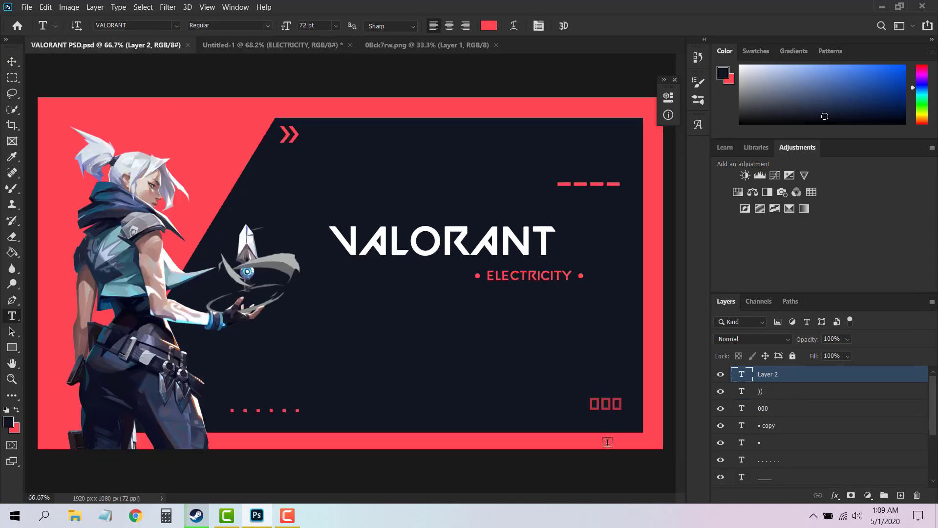
{"action": "left_click", "coordinate": [272, 45]}
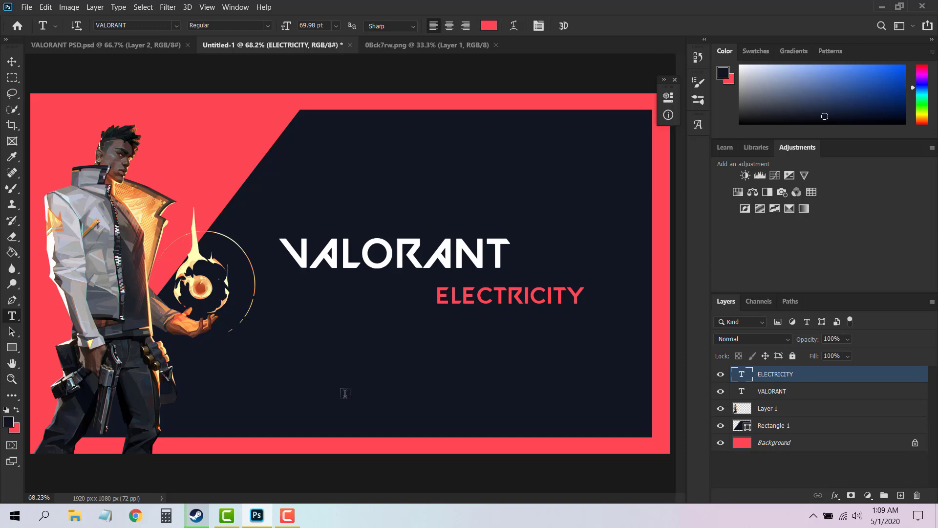
Add red dash text layers, moving one to the lower left and one to the top right.
{"action": "left_click", "coordinate": [349, 386]}
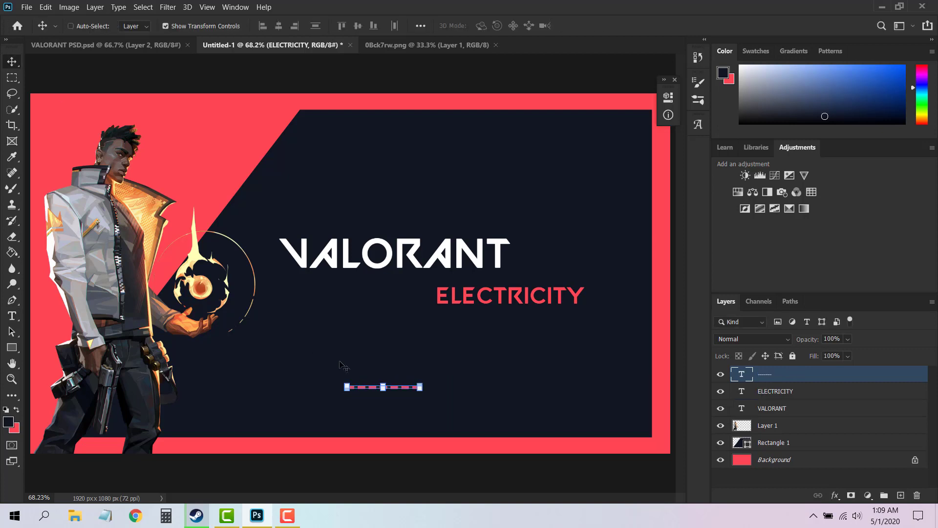
{"action": "left_click_drag", "start_coordinate": [383, 386], "coordinate": [233, 414]}
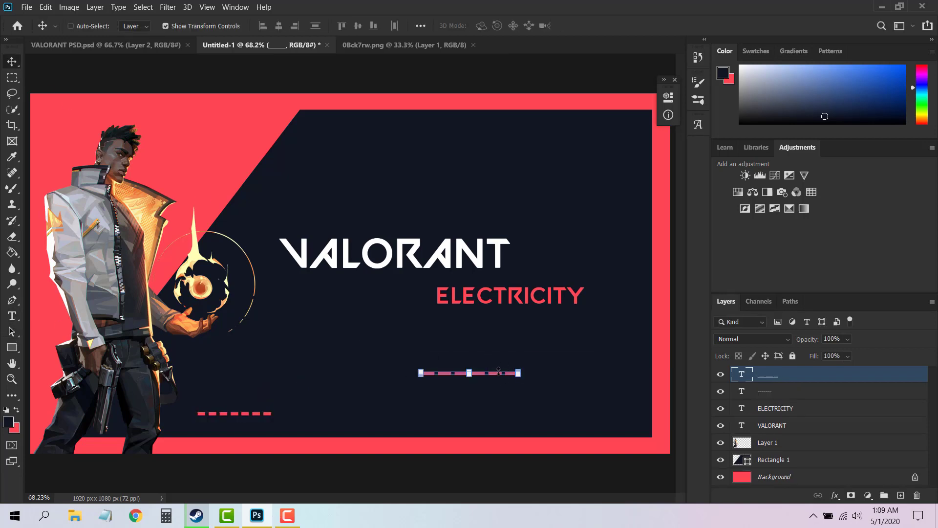
{"action": "left_click_drag", "start_coordinate": [469, 372], "coordinate": [583, 132]}
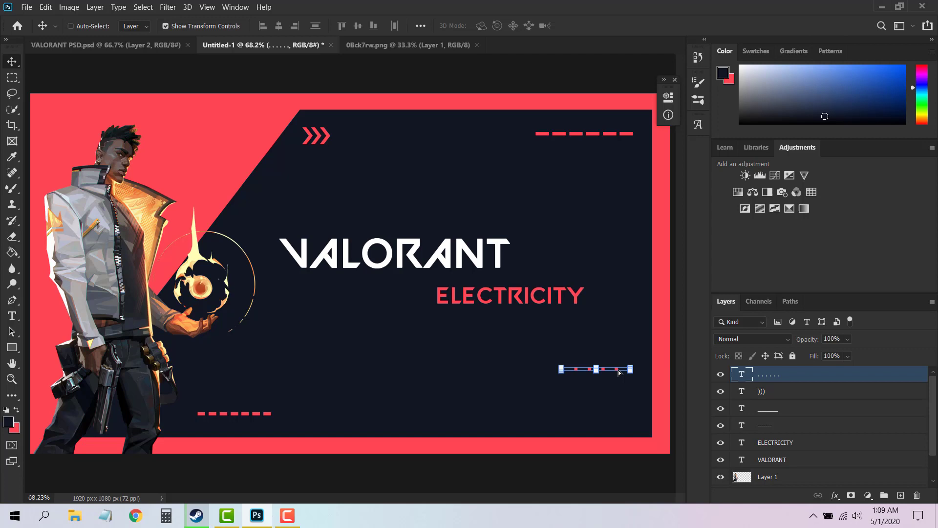
{"action": "mouse_move", "coordinate": [11, 157]}
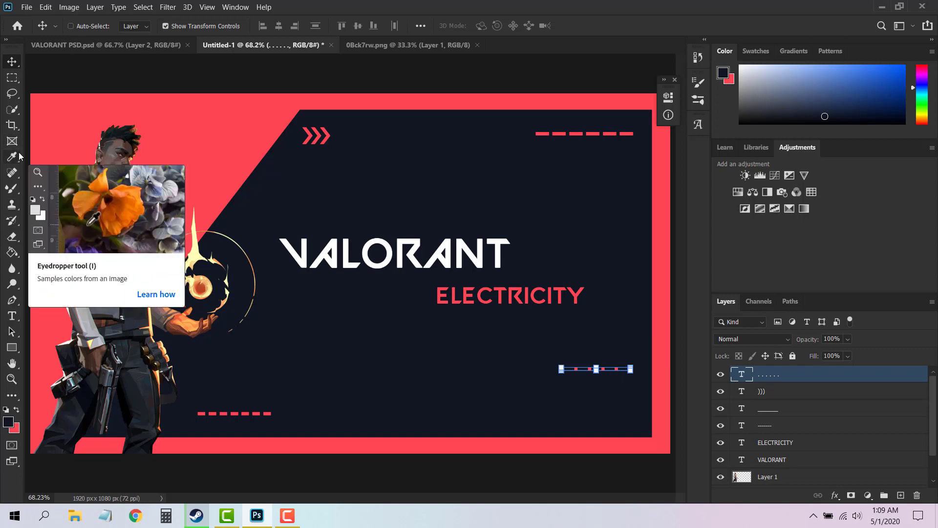
{"action": "mouse_move", "coordinate": [188, 43]}
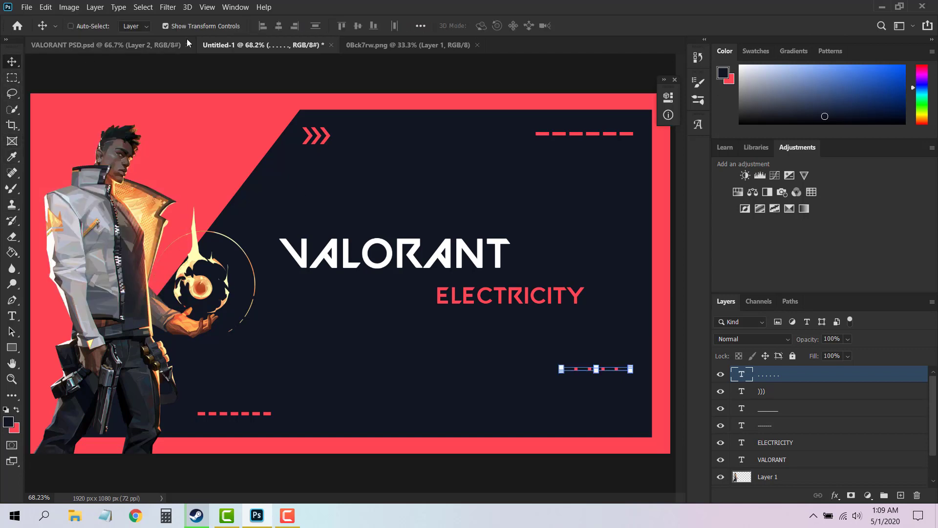